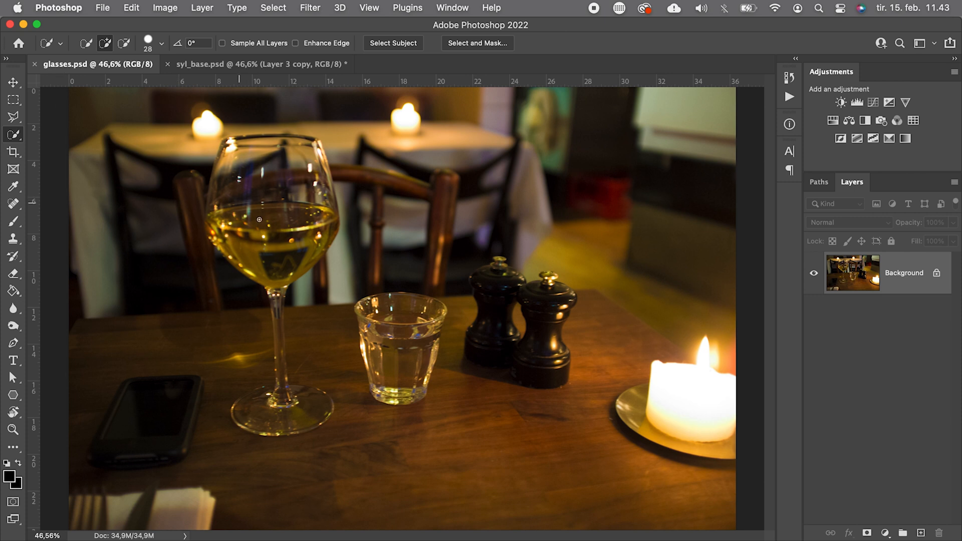
Switch to the syl_base.psd hat portrait document
{"action": "left_click", "coordinate": [258, 64]}
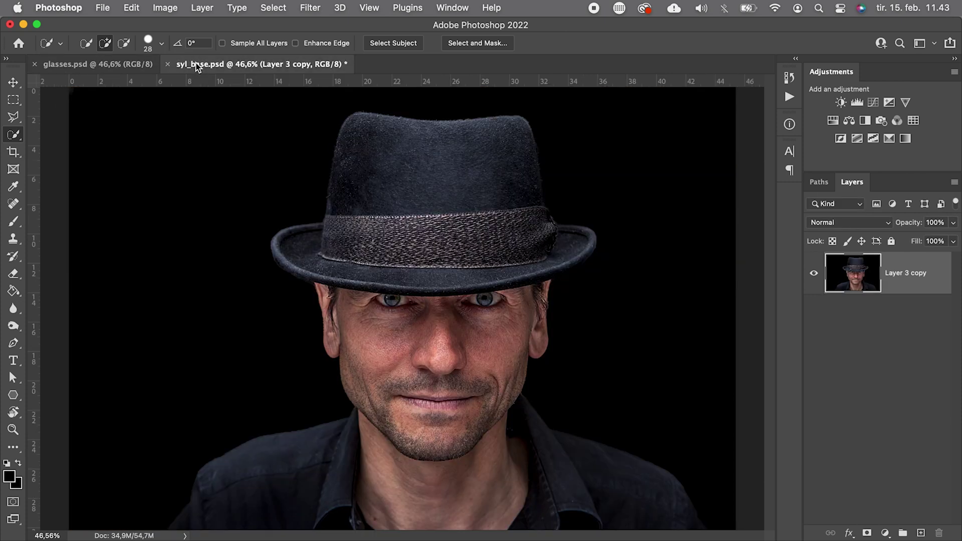
{"action": "mouse_move", "coordinate": [263, 219]}
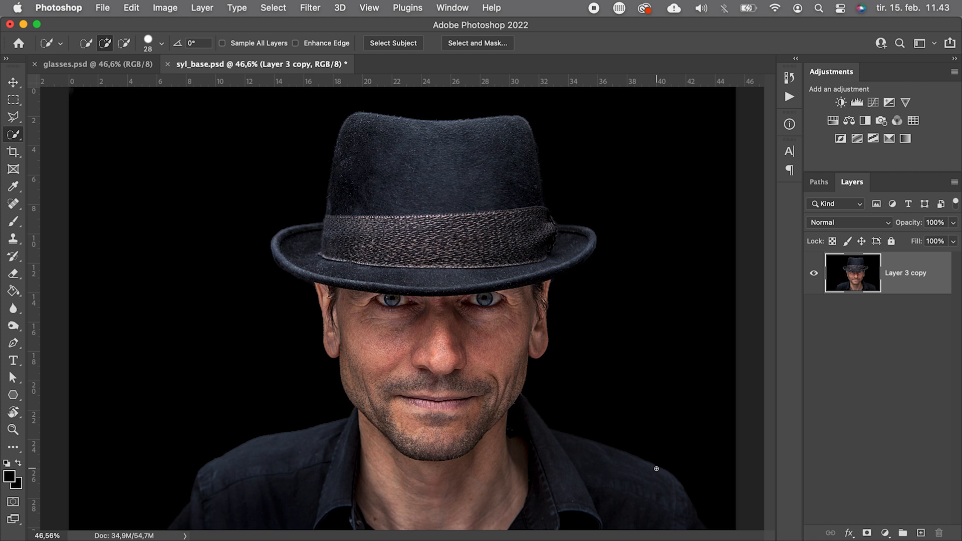
{"action": "mouse_move", "coordinate": [201, 496]}
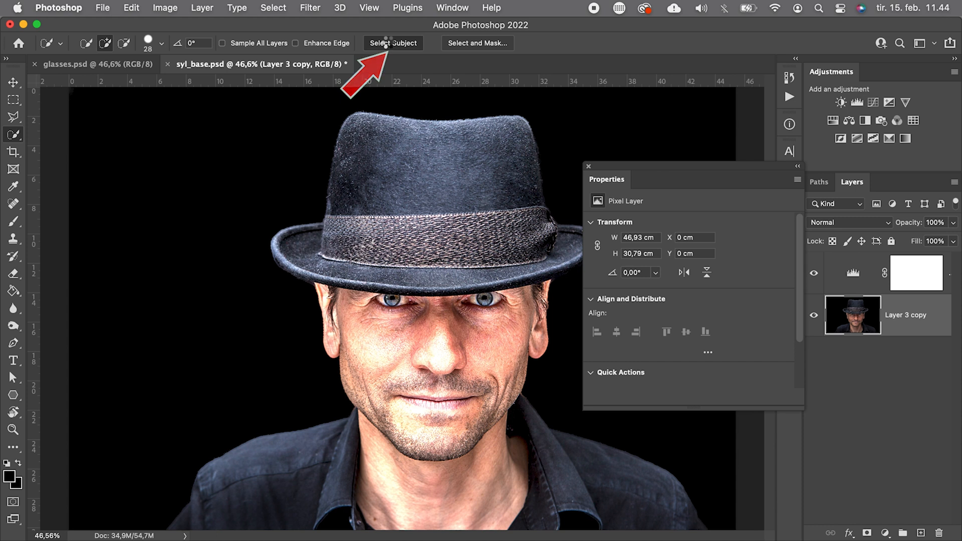
Select the man in the hat with Select Subject and delete the temporary brightening adjustment
{"action": "left_click", "coordinate": [393, 43]}
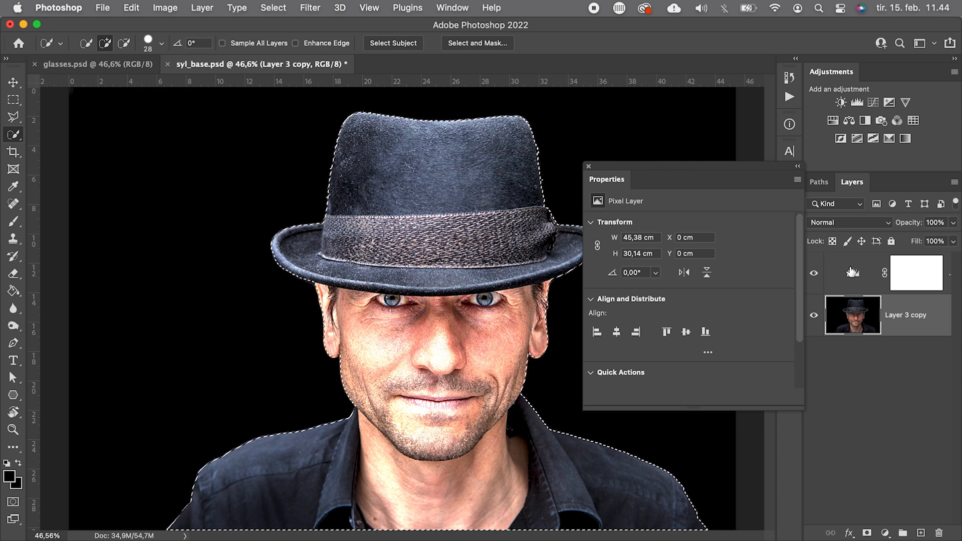
{"action": "left_click", "coordinate": [841, 102]}
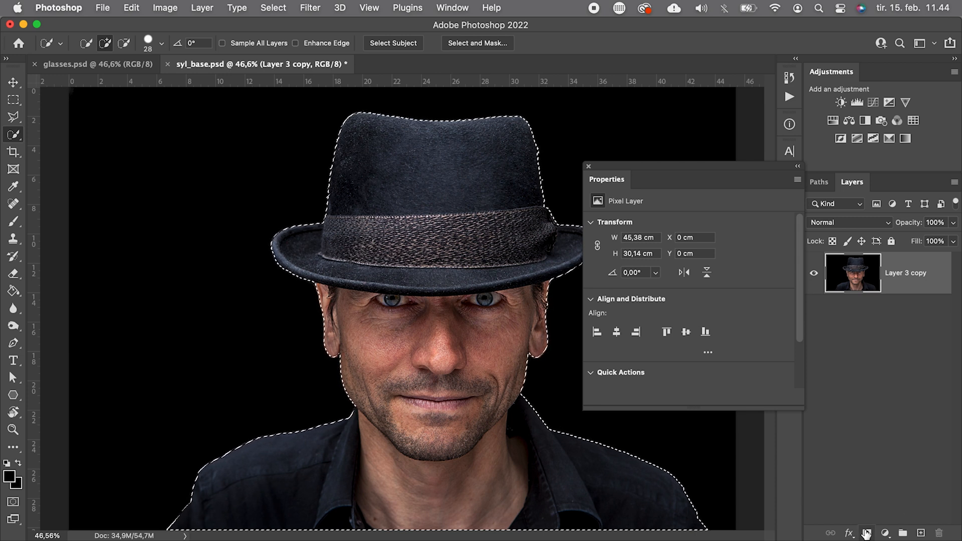
Mask out the black background and drag the portrait into the glasses.psd café photo
{"action": "left_click", "coordinate": [867, 532]}
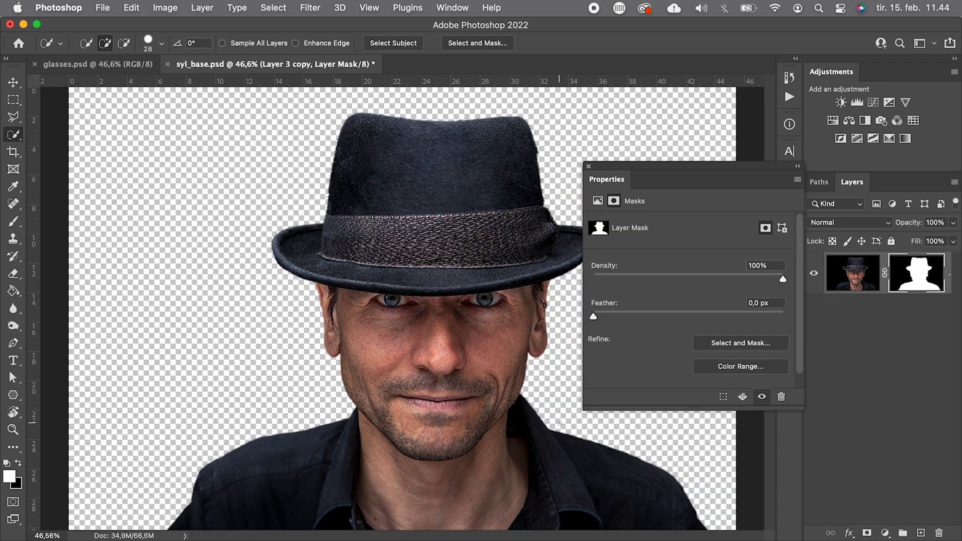
{"action": "left_click", "coordinate": [12, 82]}
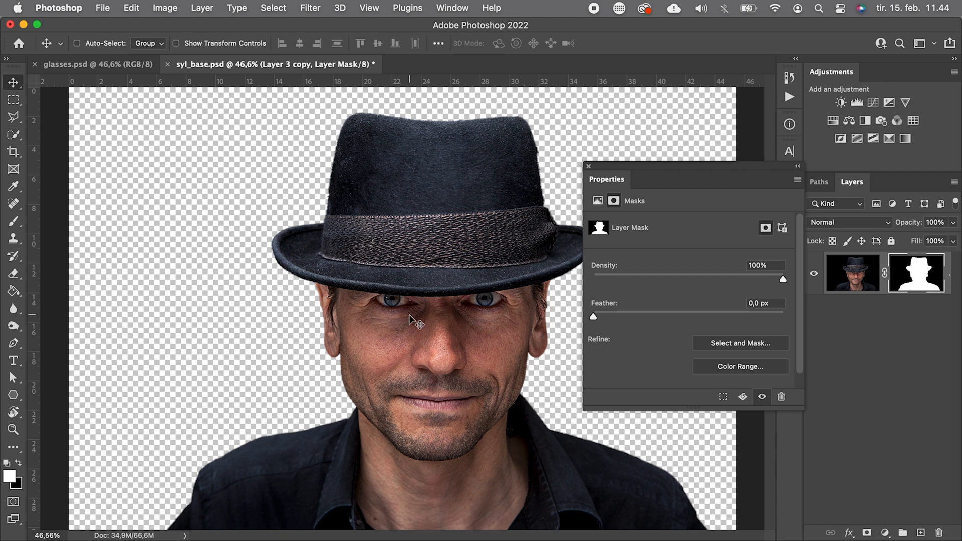
{"action": "left_click", "coordinate": [92, 64]}
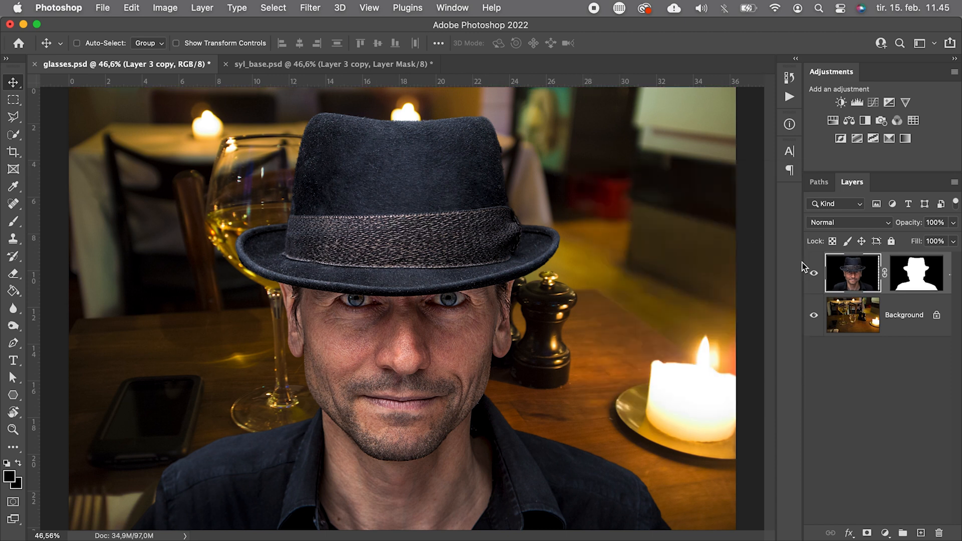
Hide the portrait, duplicate the café Background, and convert the copy for Smart Filters
{"action": "left_click", "coordinate": [815, 273]}
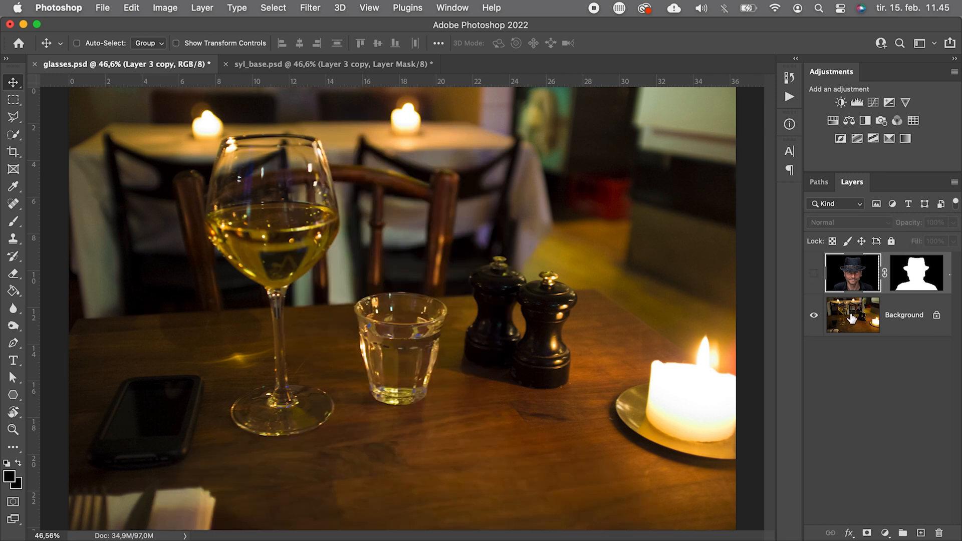
{"action": "left_click", "coordinate": [853, 314]}
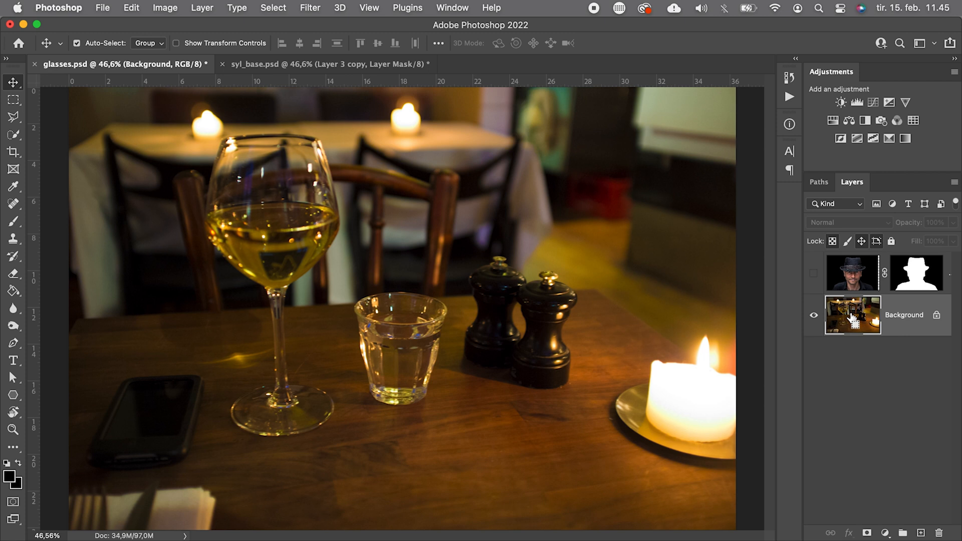
{"action": "key", "text": "cmd+j"}
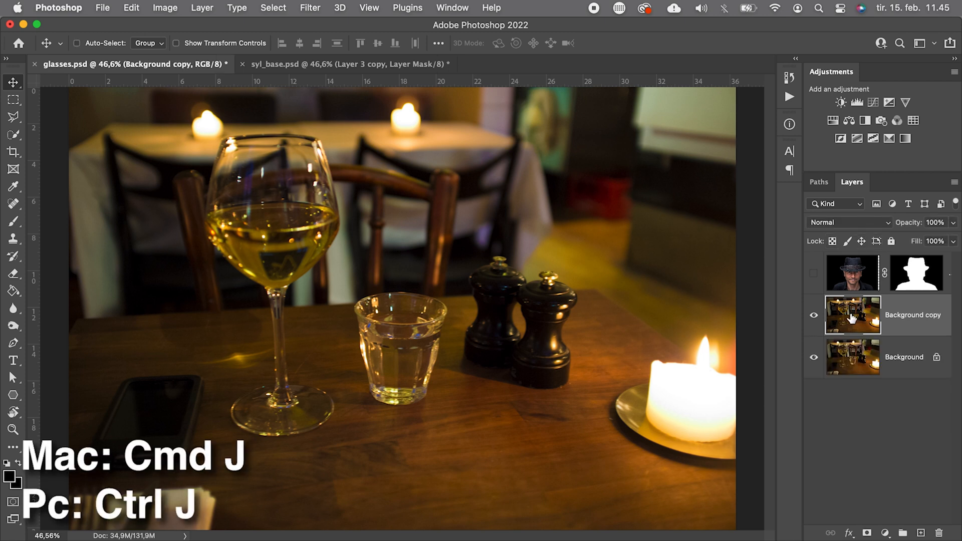
{"action": "left_click", "coordinate": [310, 8]}
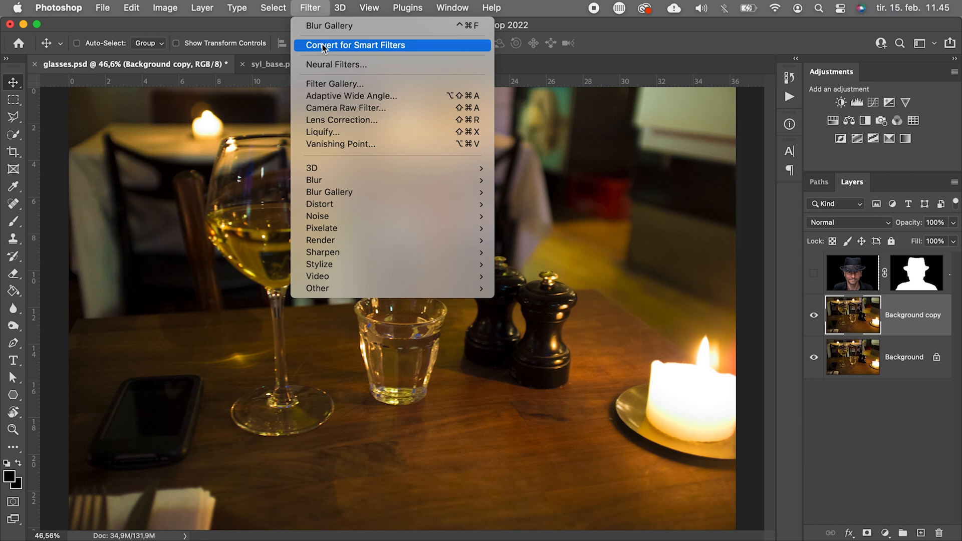
{"action": "mouse_move", "coordinate": [310, 9]}
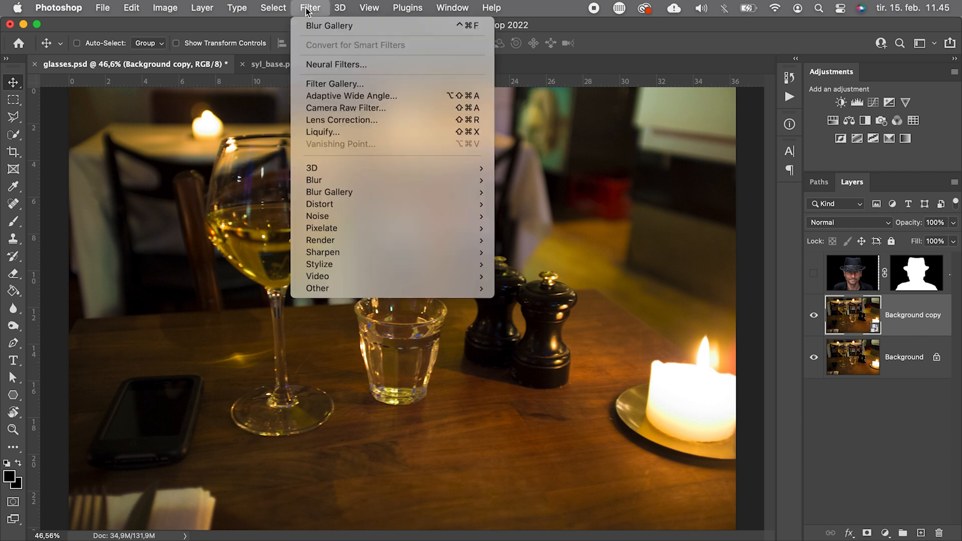
{"action": "mouse_move", "coordinate": [330, 192]}
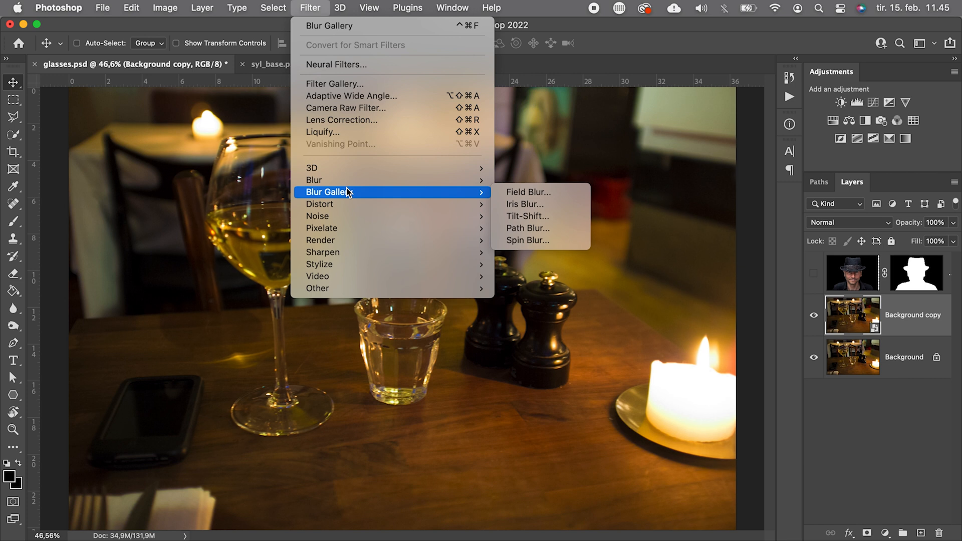
{"action": "mouse_move", "coordinate": [525, 192]}
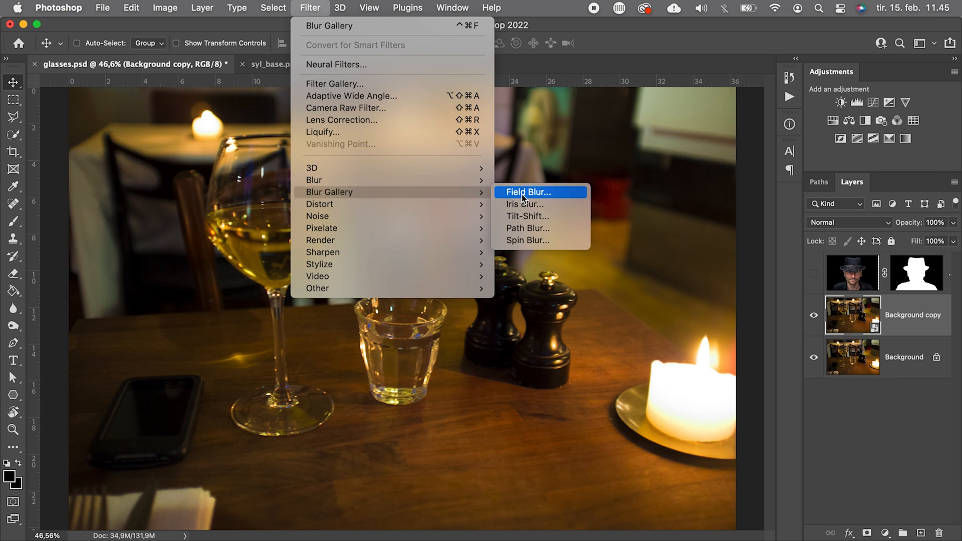
Apply Field Blur 214 px with Light Bokeh 39%, Bokeh Color 51%, Light Range 191–247
{"action": "left_click", "coordinate": [528, 192]}
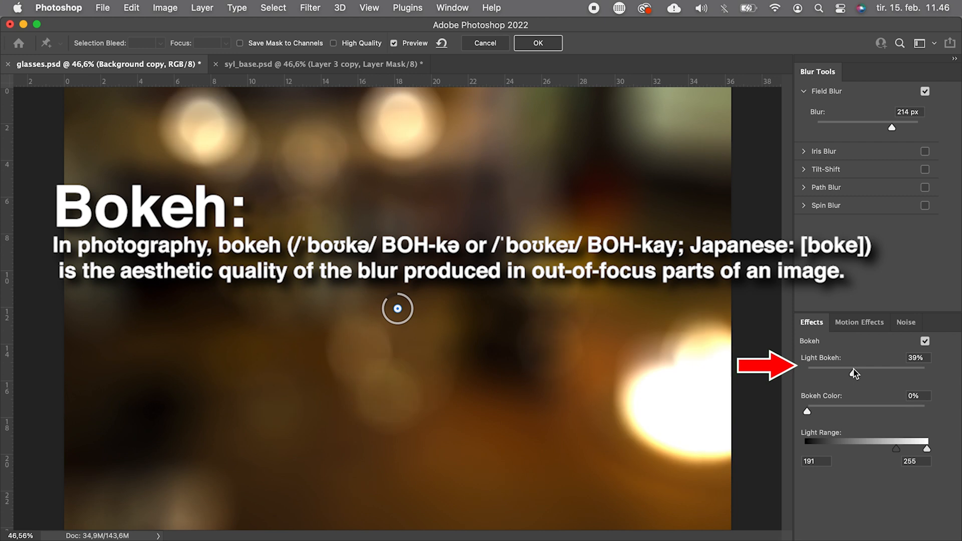
{"action": "mouse_move", "coordinate": [807, 414]}
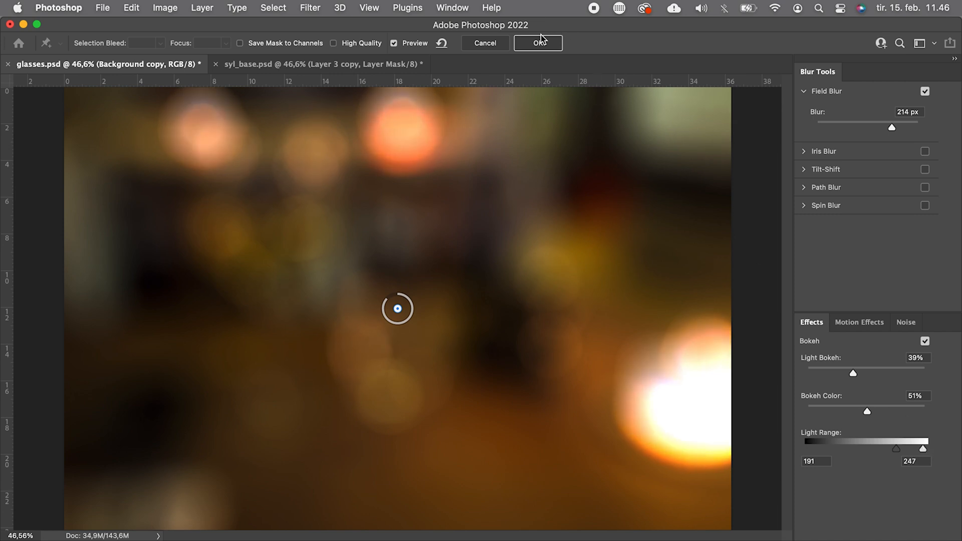
{"action": "left_click", "coordinate": [538, 43]}
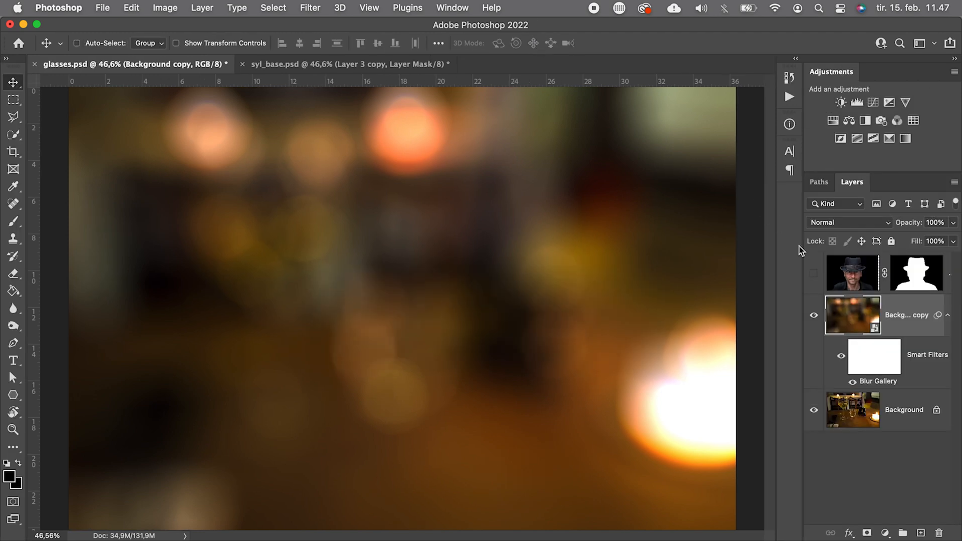
Turn the portrait layer's visibility back on over the blurred café
{"action": "left_click", "coordinate": [815, 276]}
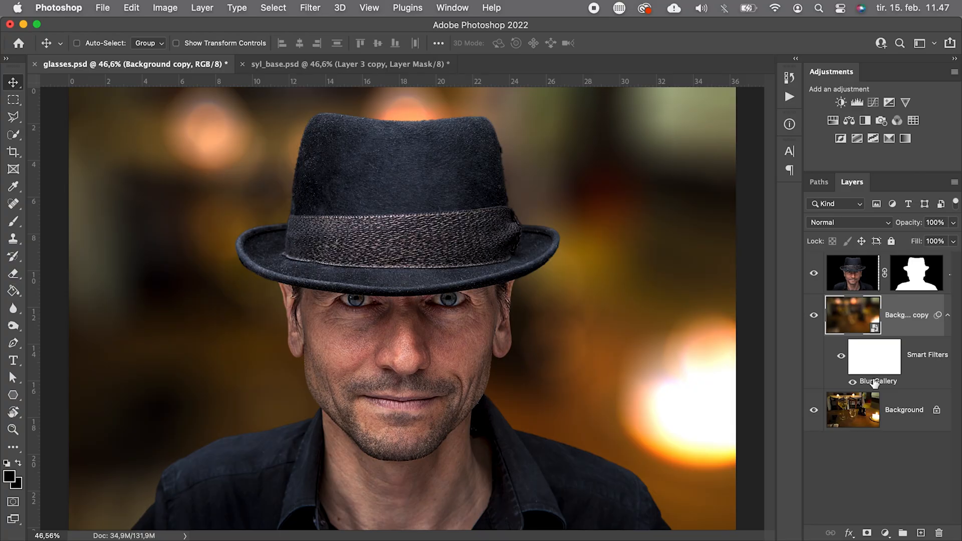
Edit the Blur Gallery smart filter to Blur 300 px and Bokeh Color 47%
{"action": "double_click", "coordinate": [876, 381]}
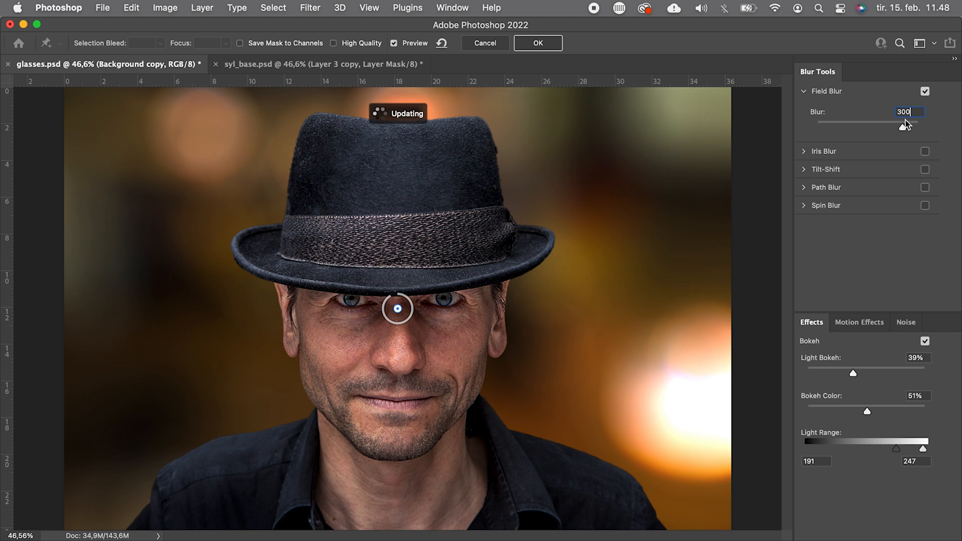
{"action": "mouse_move", "coordinate": [874, 411]}
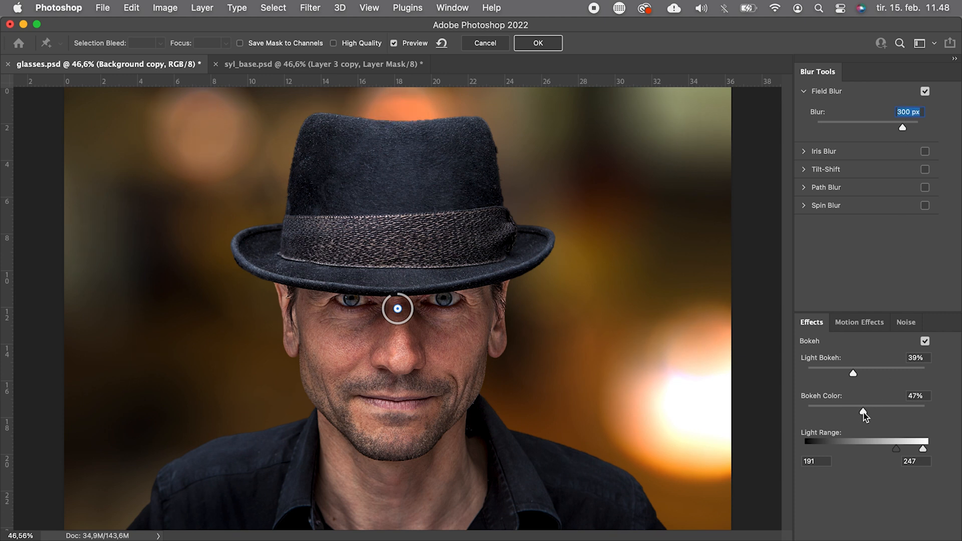
{"action": "left_click", "coordinate": [537, 43]}
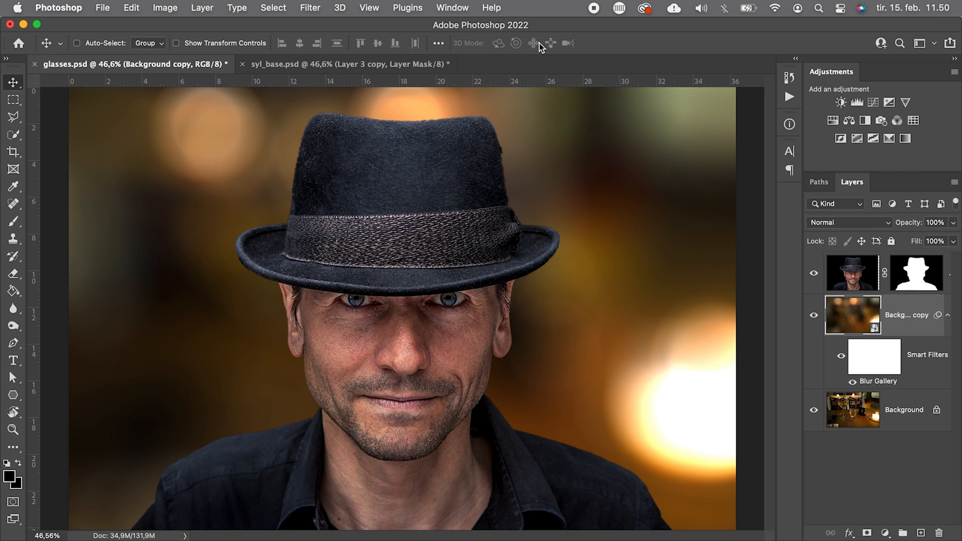
Duplicate the blurred background, rasterize the smart object, and apply Average blur
{"action": "key", "text": "cmd+j"}
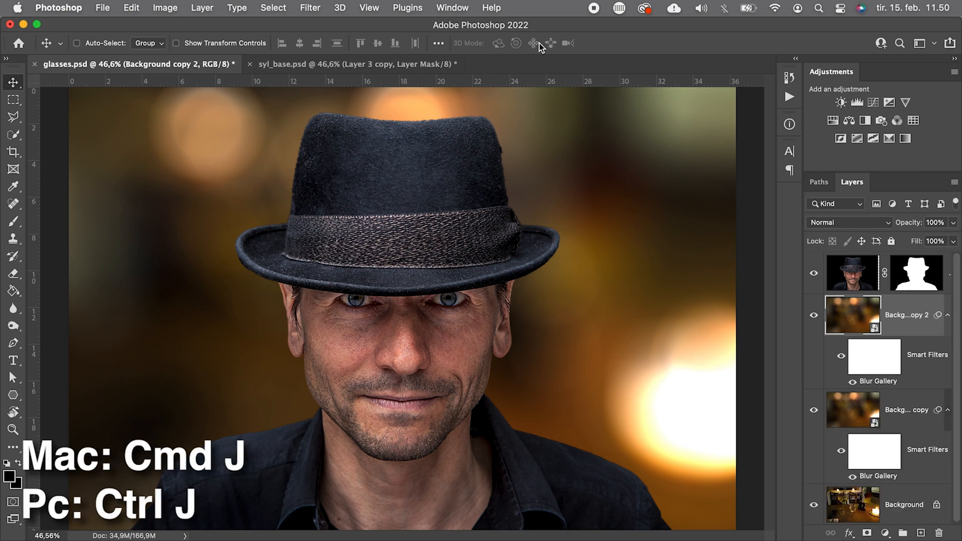
{"action": "mouse_move", "coordinate": [202, 8]}
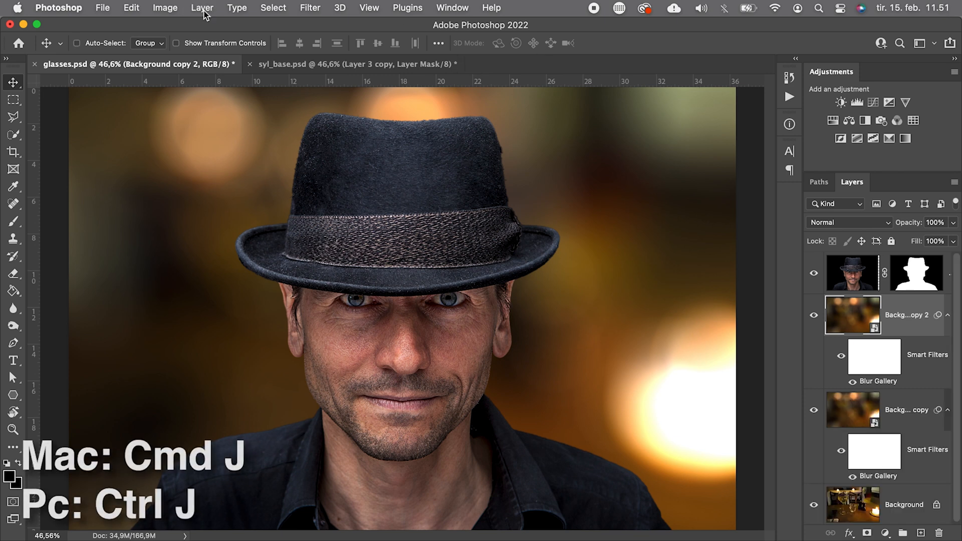
{"action": "left_click", "coordinate": [202, 8]}
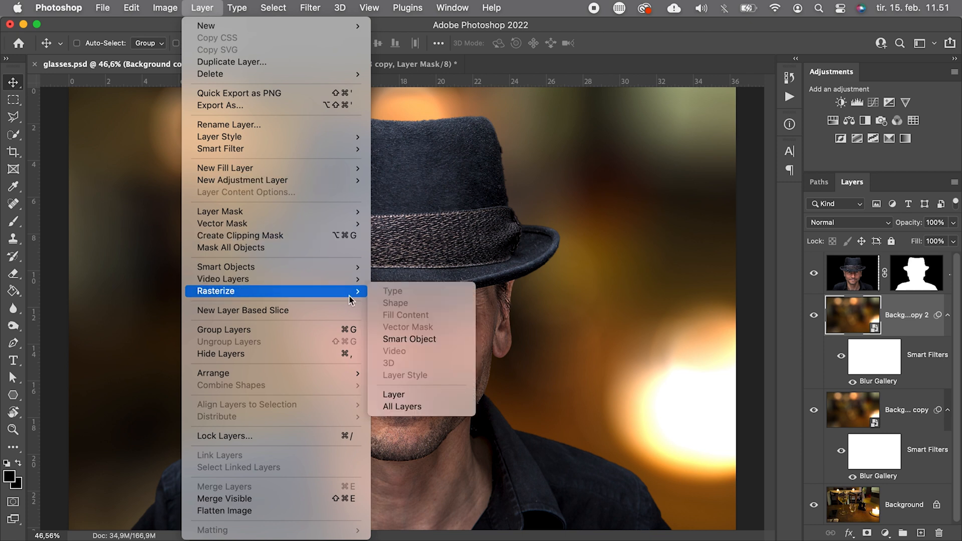
{"action": "left_click", "coordinate": [409, 339]}
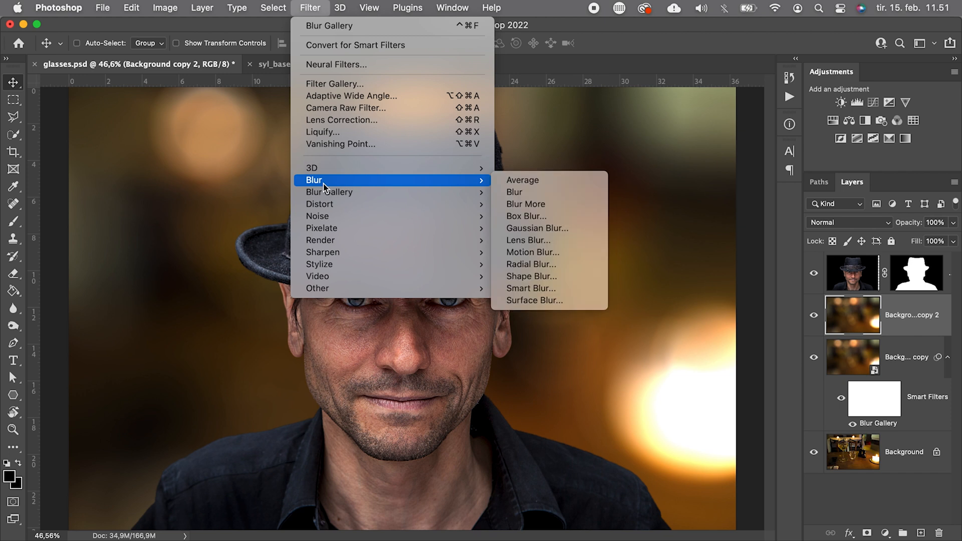
{"action": "mouse_move", "coordinate": [522, 180]}
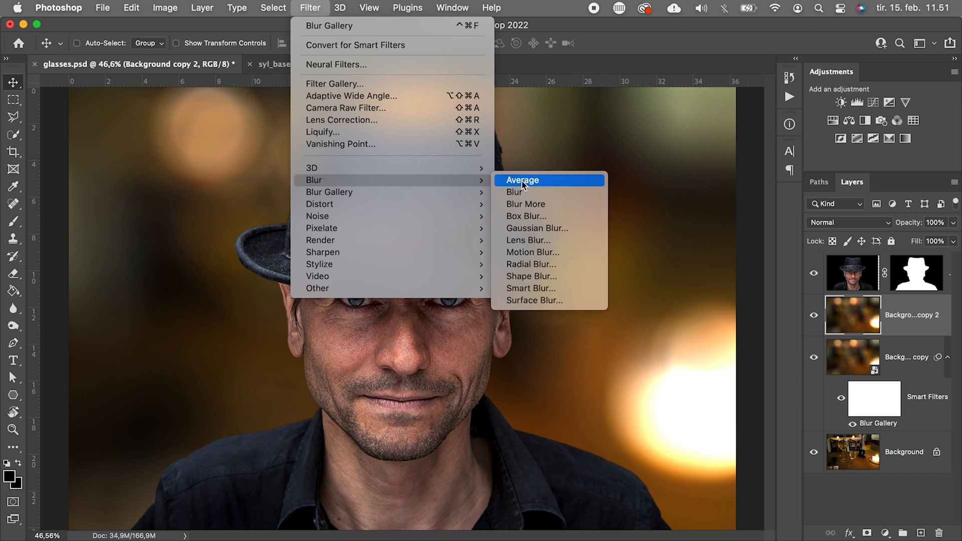
{"action": "left_click", "coordinate": [522, 180]}
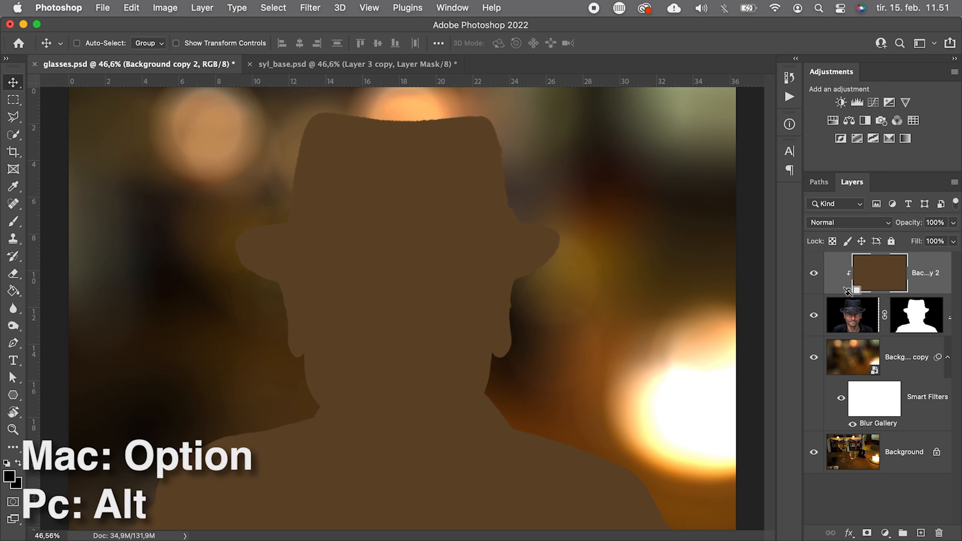
Clip the brown averaged layer to the portrait and set it to Soft Light
{"action": "left_click", "coordinate": [848, 222]}
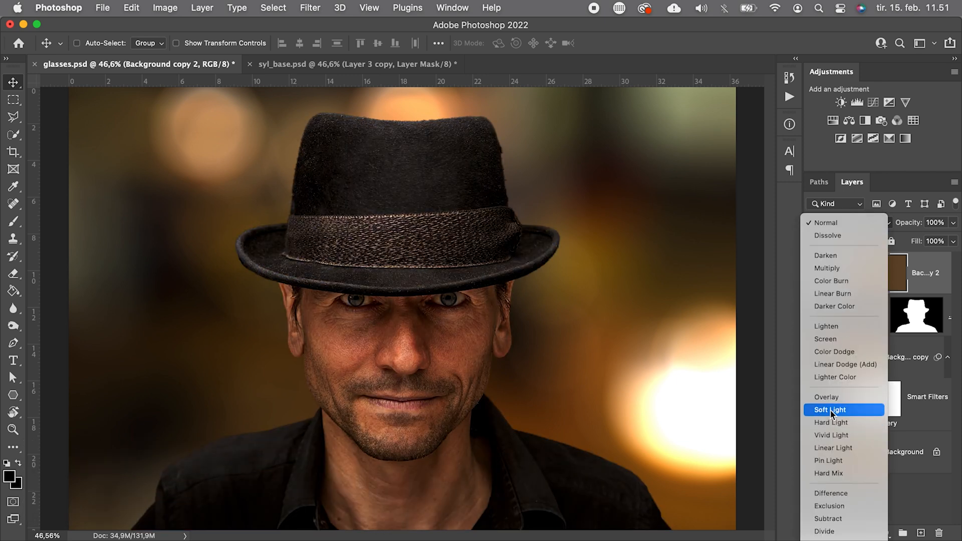
{"action": "left_click", "coordinate": [830, 410]}
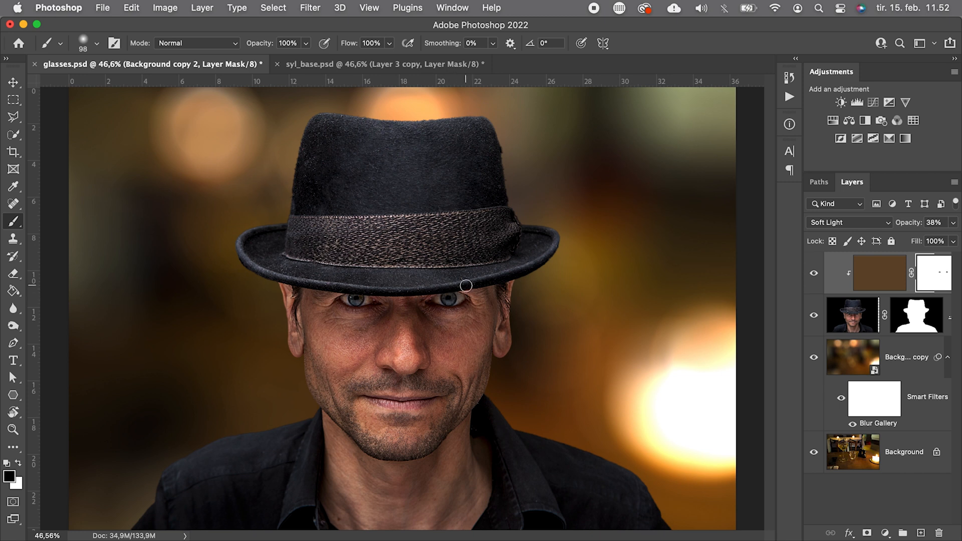
{"action": "mouse_move", "coordinate": [881, 121]}
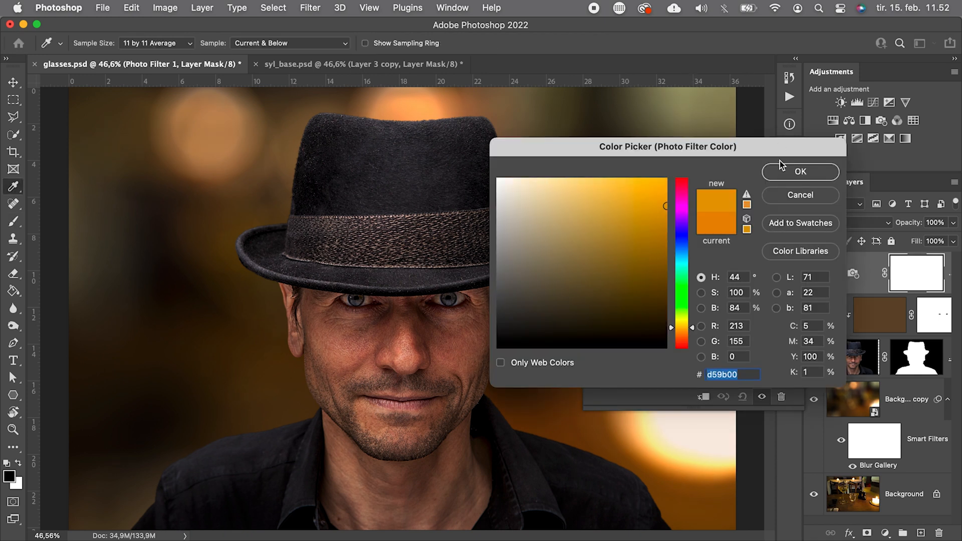
Add a clipped d59b00 Photo Filter, invert its mask, and set Density to 57%
{"action": "left_click", "coordinate": [800, 171]}
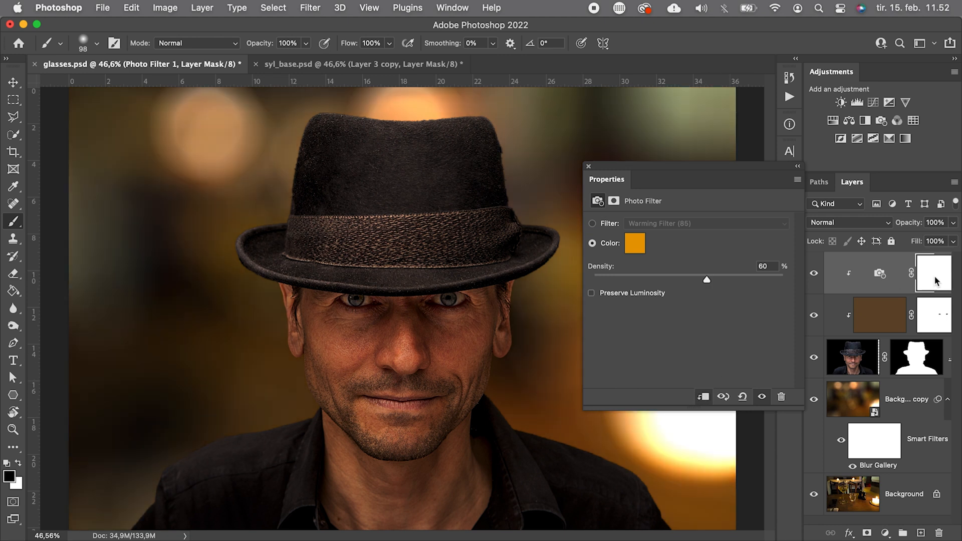
{"action": "key", "text": "cmd+i"}
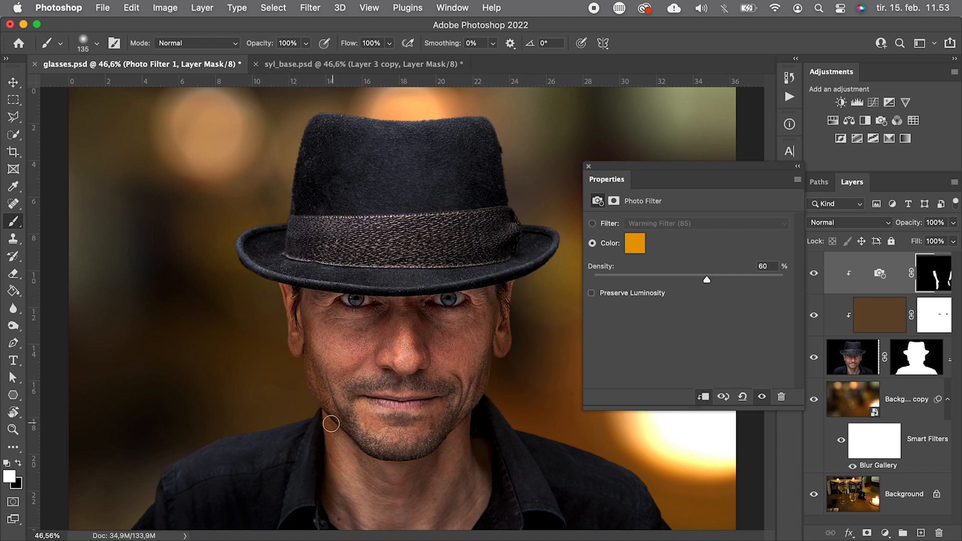
{"action": "left_click", "coordinate": [613, 200]}
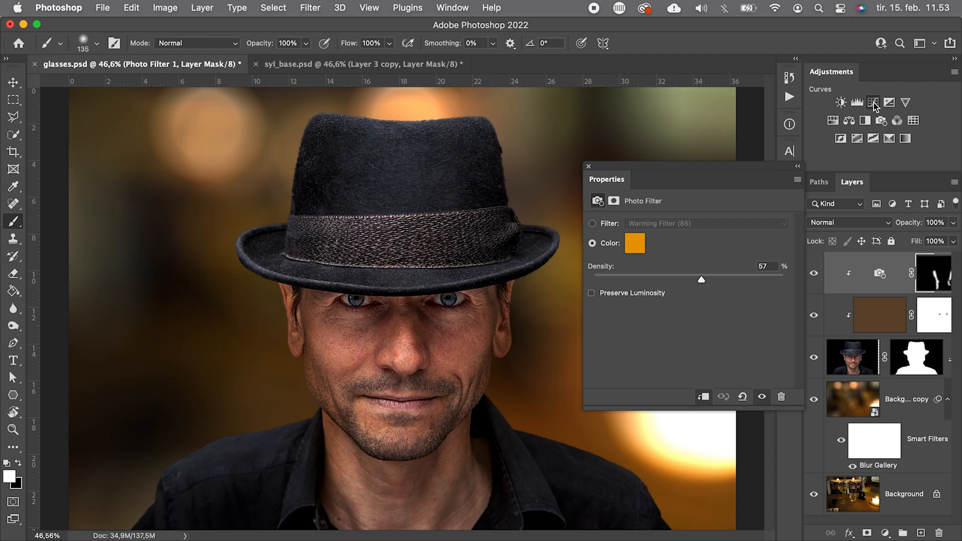
Add a Curves layer darkening the portrait and invert its mask to hide the darkening
{"action": "left_click", "coordinate": [858, 102]}
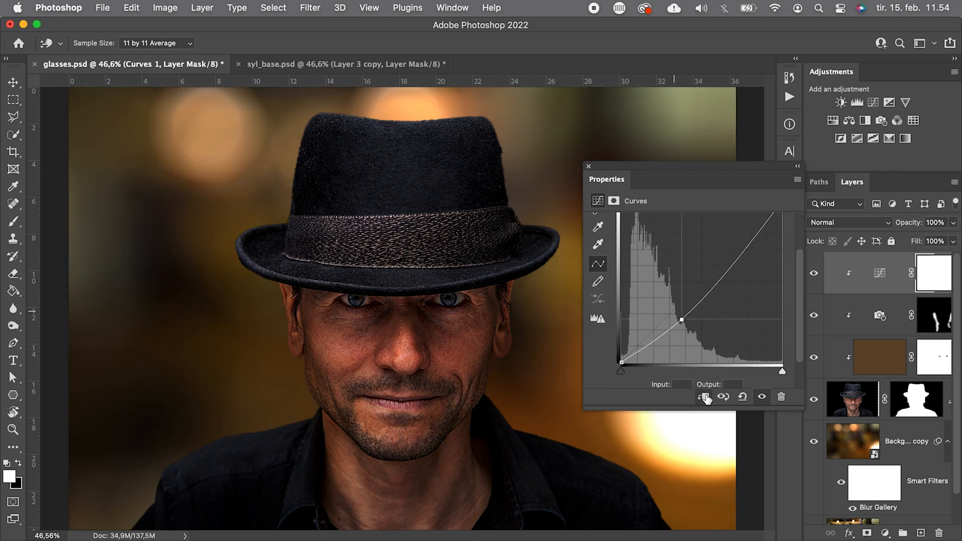
{"action": "key", "text": "cmd+i"}
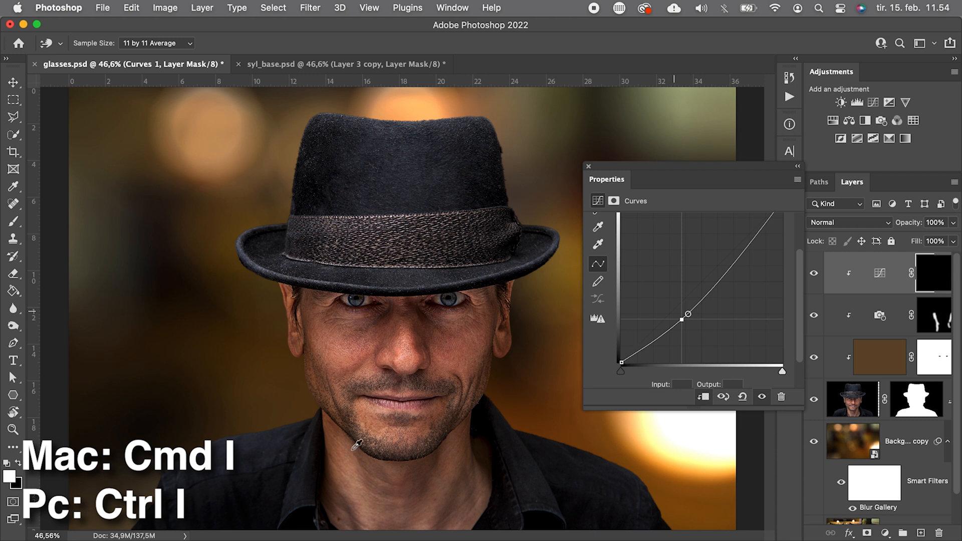
{"action": "left_click", "coordinate": [13, 221]}
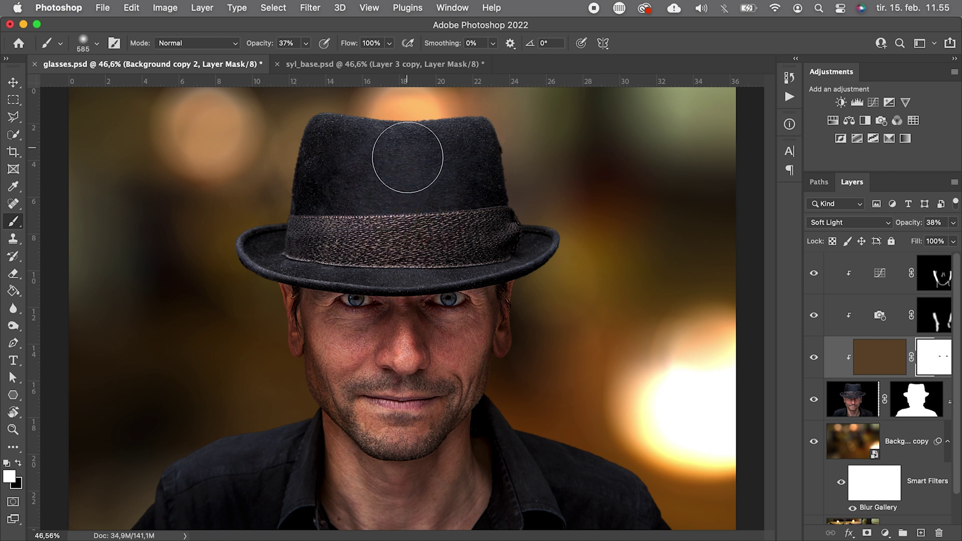
{"action": "mouse_move", "coordinate": [408, 162]}
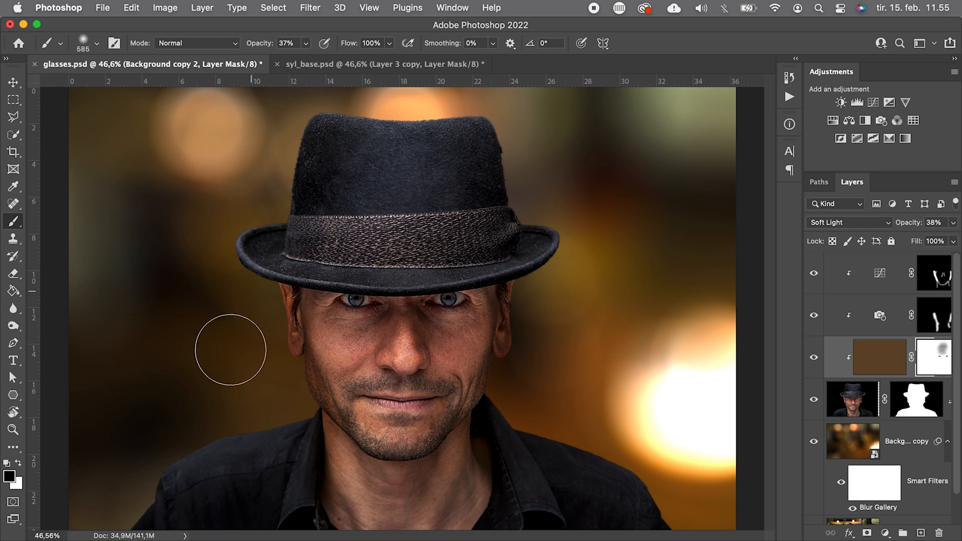
{"action": "mouse_move", "coordinate": [608, 479]}
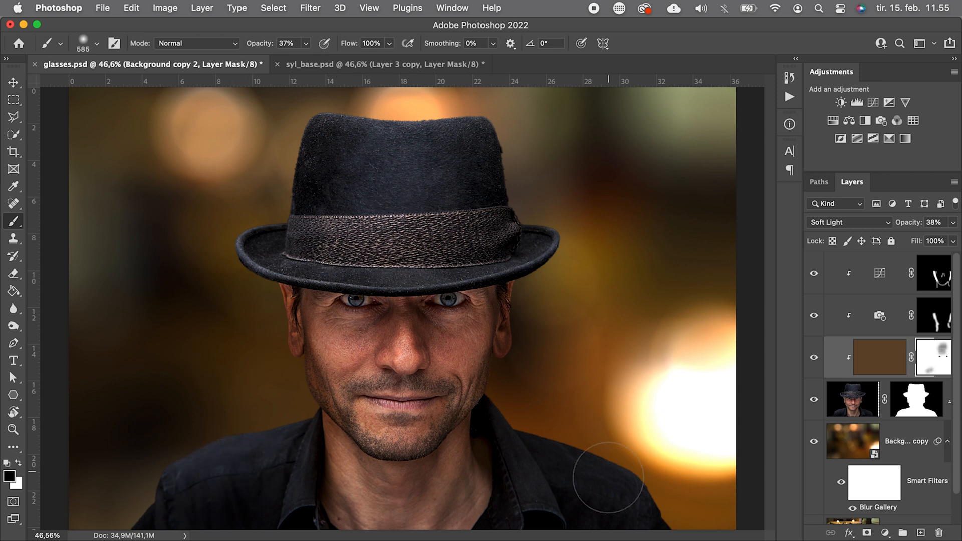
{"action": "mouse_move", "coordinate": [589, 497]}
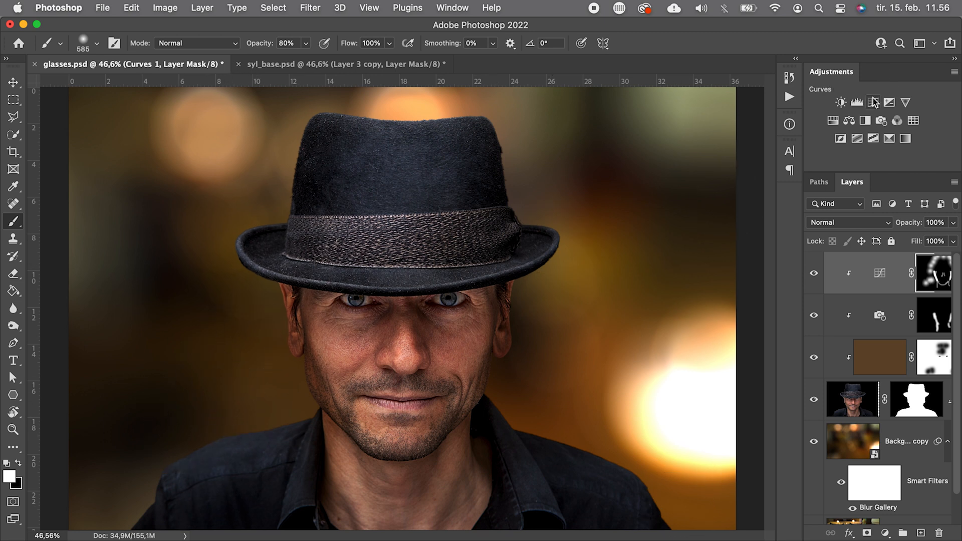
Add a second Curves layer and bend its Green channel curve
{"action": "left_click", "coordinate": [874, 102]}
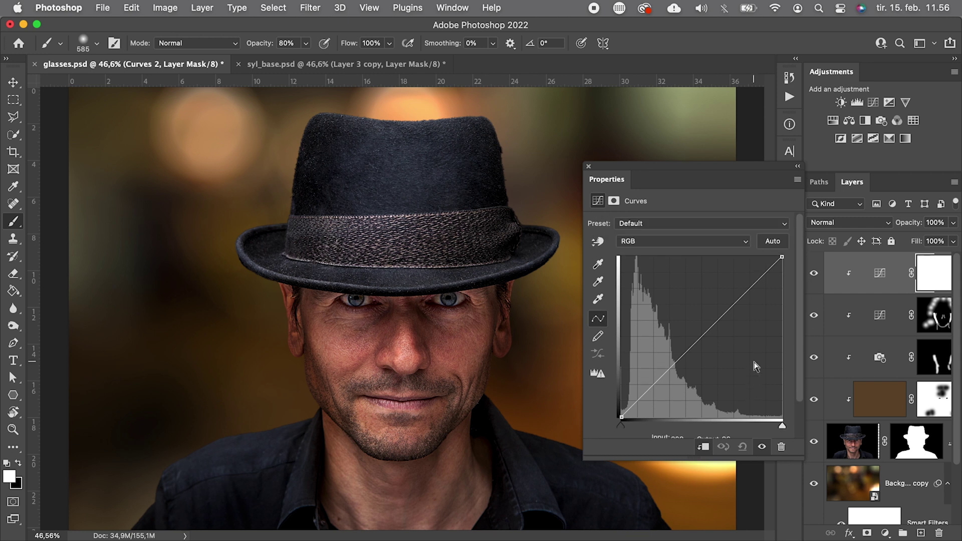
{"action": "left_click", "coordinate": [681, 241]}
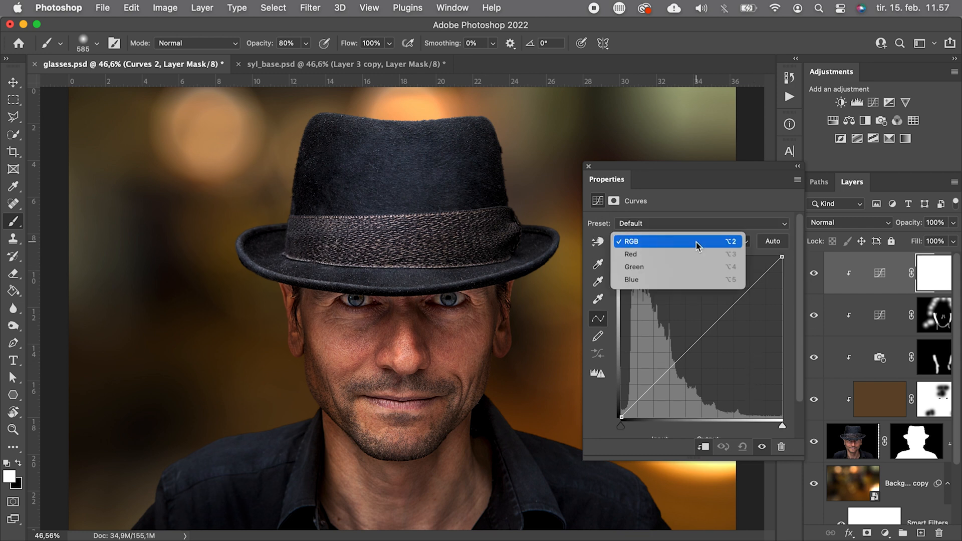
{"action": "left_click", "coordinate": [633, 267]}
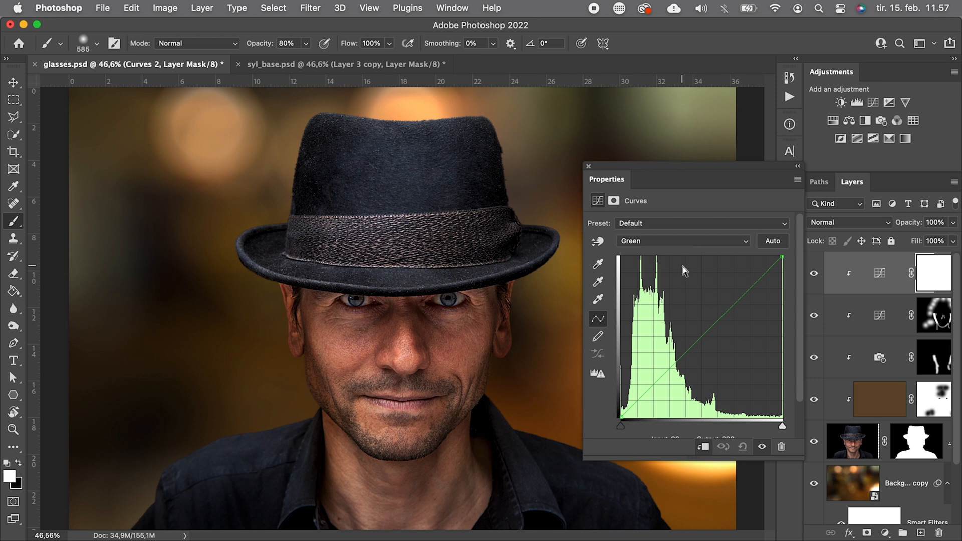
{"action": "left_click", "coordinate": [681, 352]}
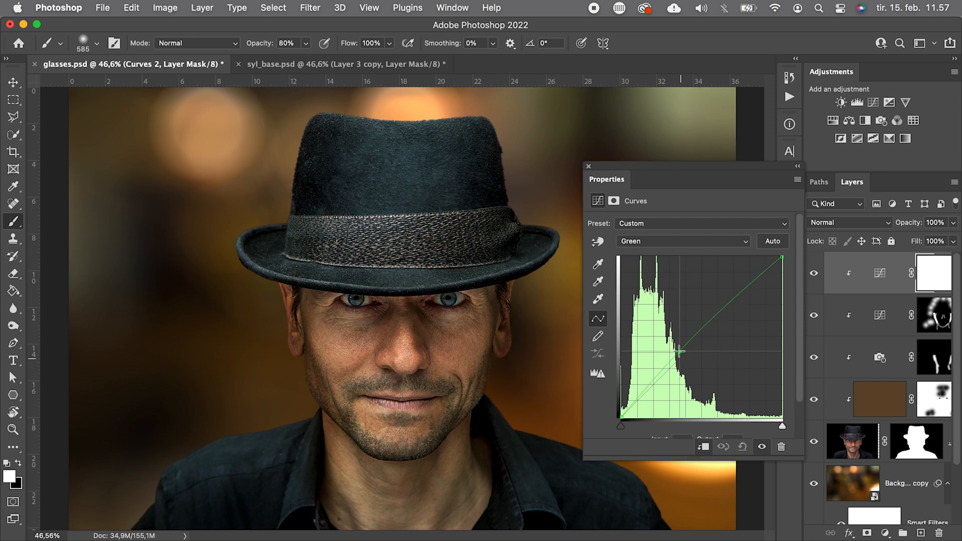
Bend the Red channel curve and invert the Curves mask to hide the change
{"action": "left_click", "coordinate": [681, 241]}
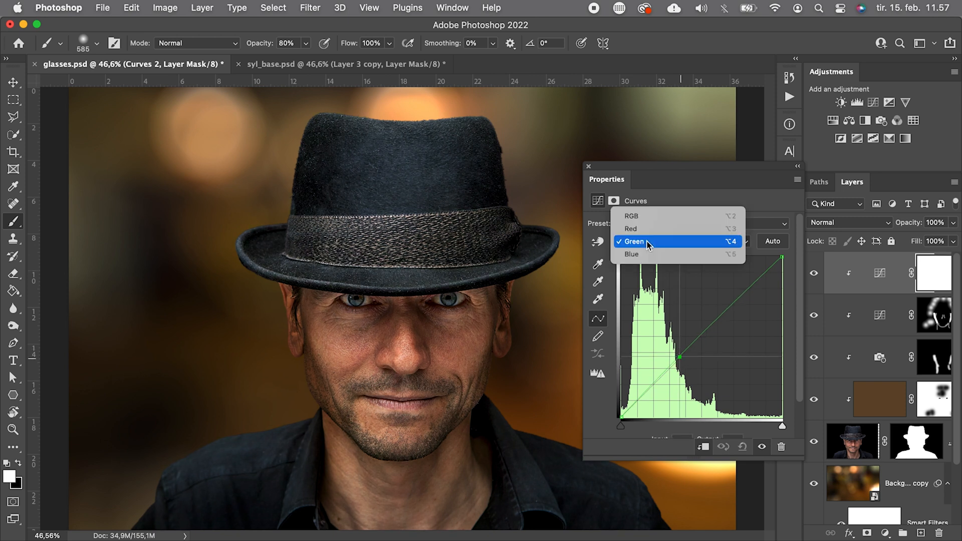
{"action": "left_click", "coordinate": [631, 229]}
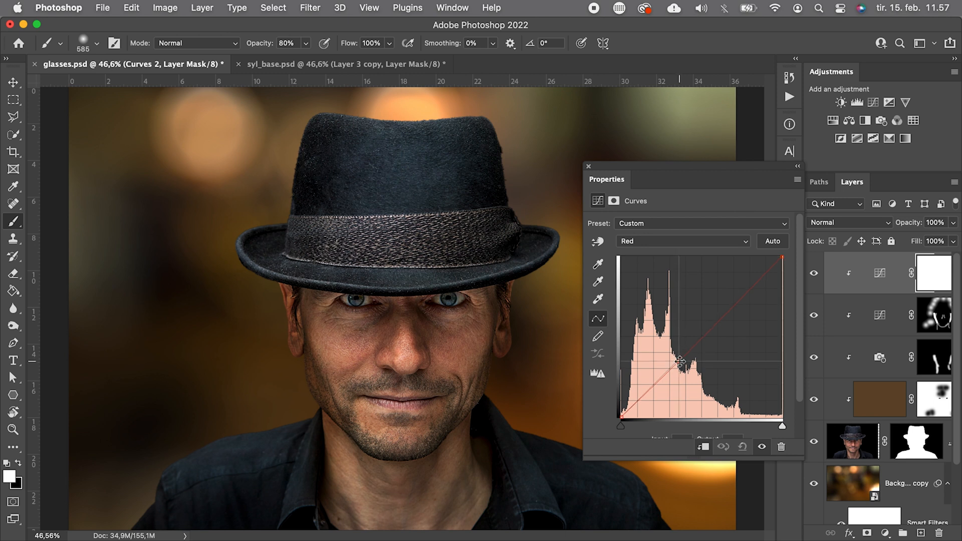
{"action": "key", "text": "cmd+i"}
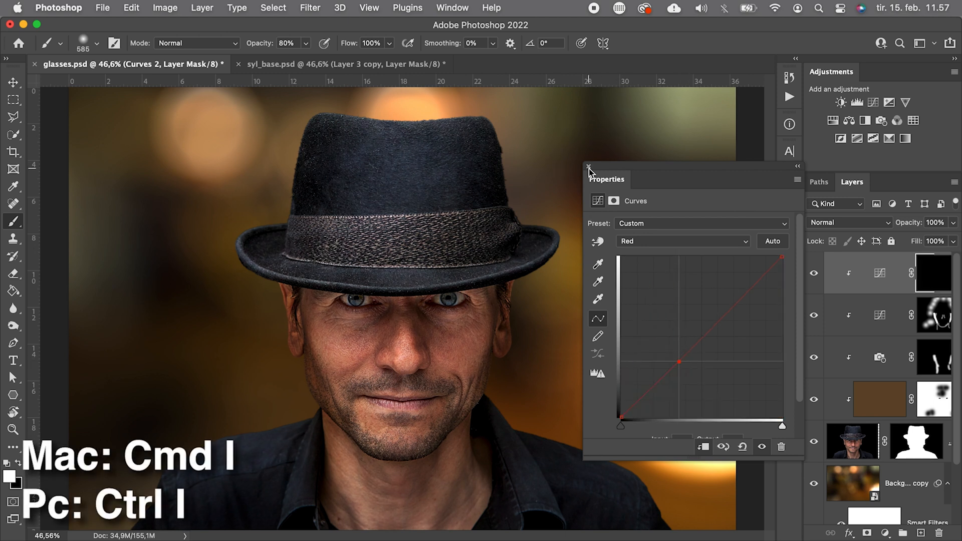
{"action": "left_click", "coordinate": [588, 169]}
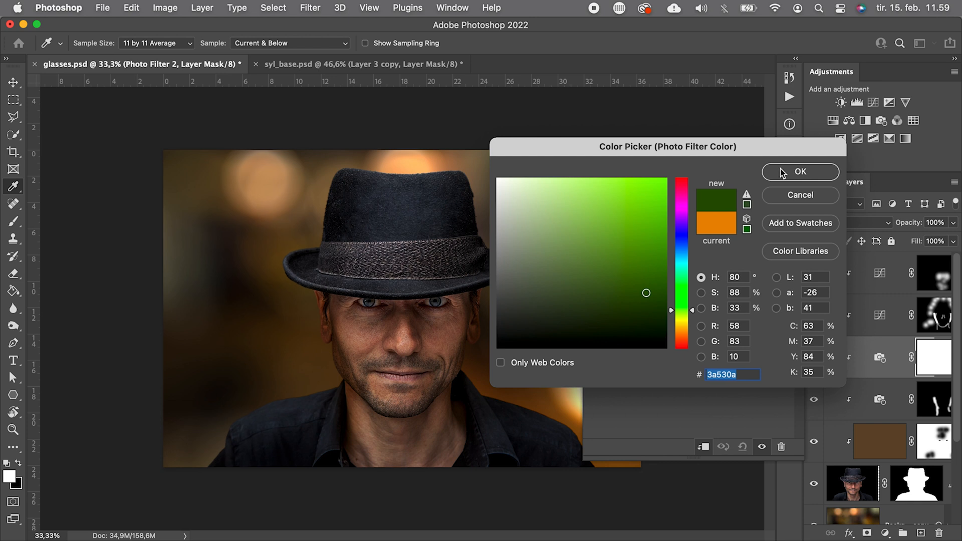
Confirm dark green 3a530a as the Photo Filter colour, at 25% density
{"action": "left_click", "coordinate": [800, 172]}
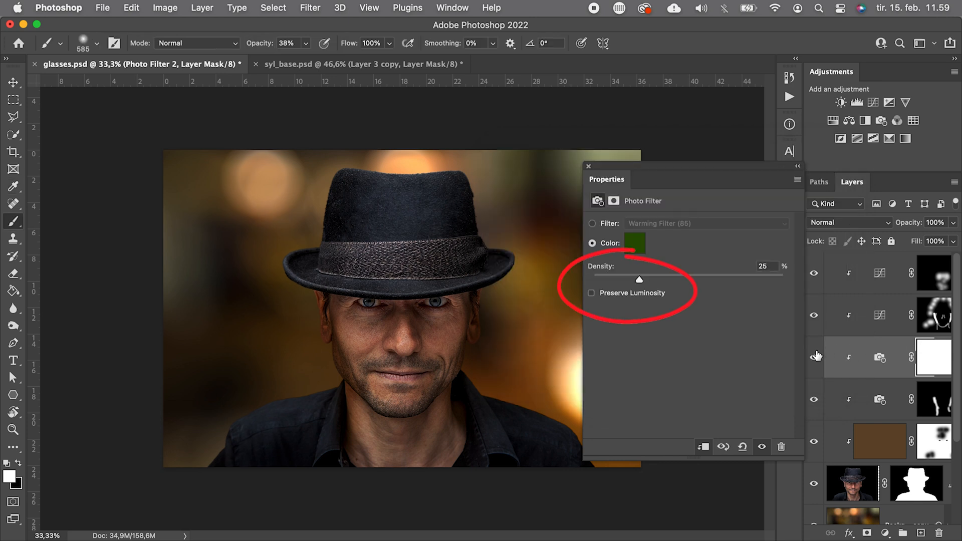